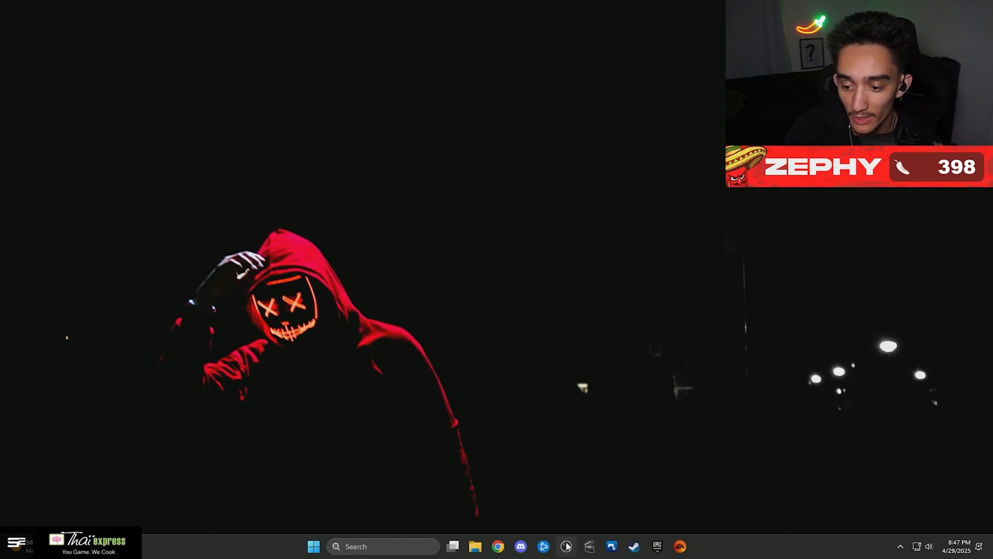
{"action": "mouse_move", "coordinate": [531, 385]}
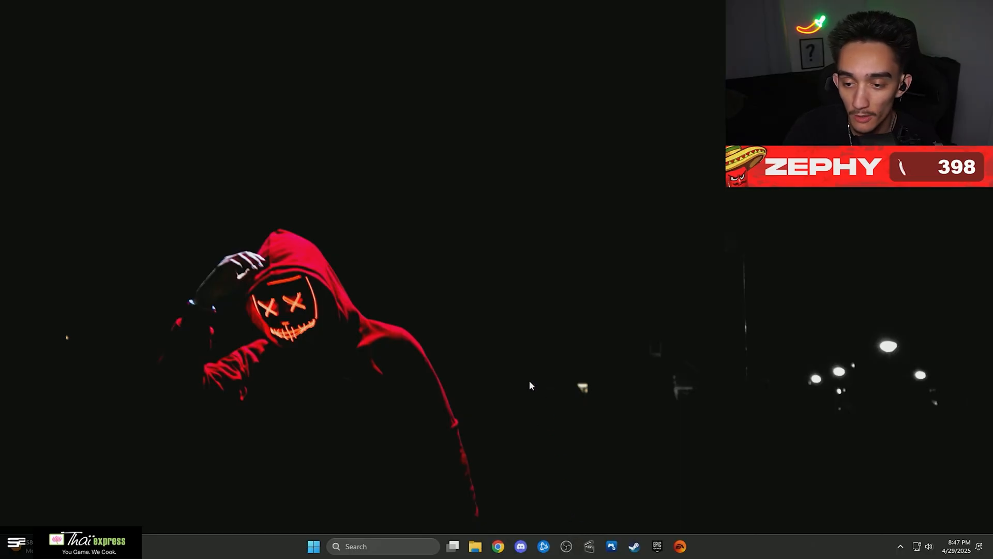
Step: Create a new OBS profile named 120
{"action": "left_click", "coordinate": [389, 115]}
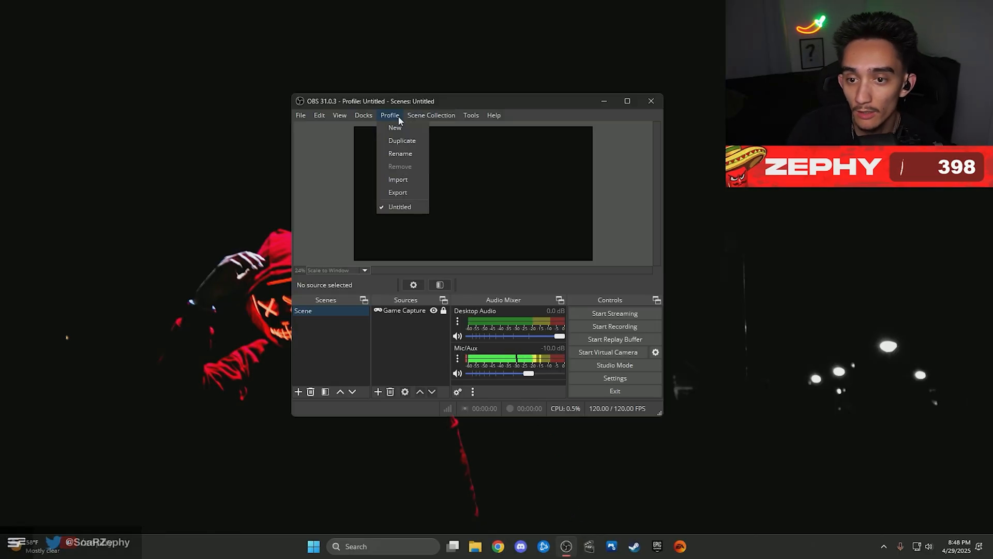
{"action": "left_click", "coordinate": [394, 127]}
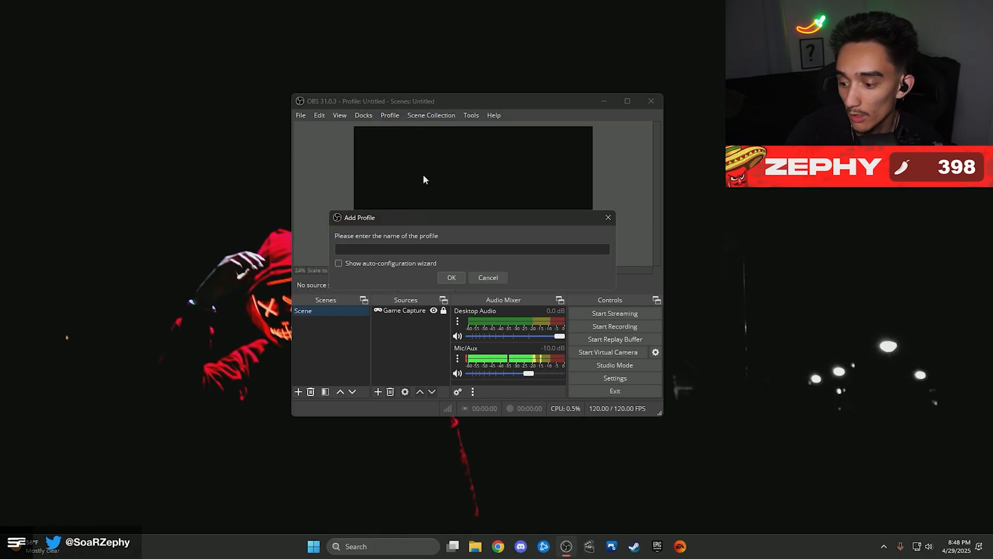
{"action": "type", "text": "12"}
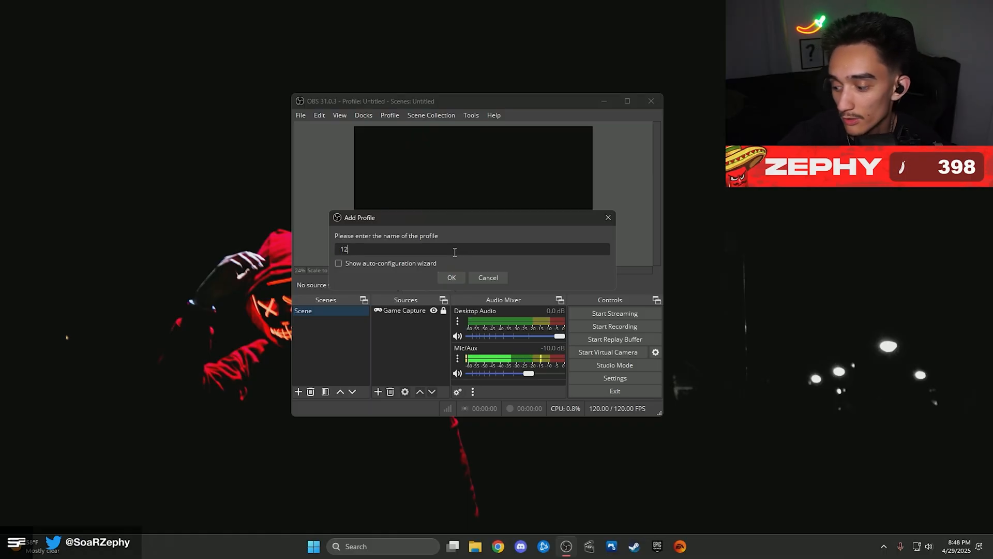
{"action": "left_click", "coordinate": [451, 277]}
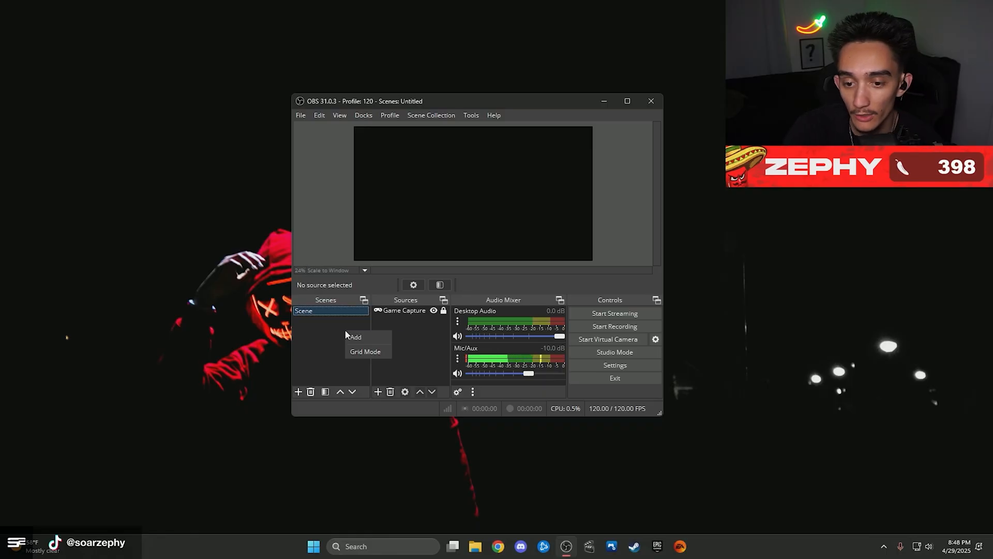
{"action": "mouse_move", "coordinate": [355, 336]}
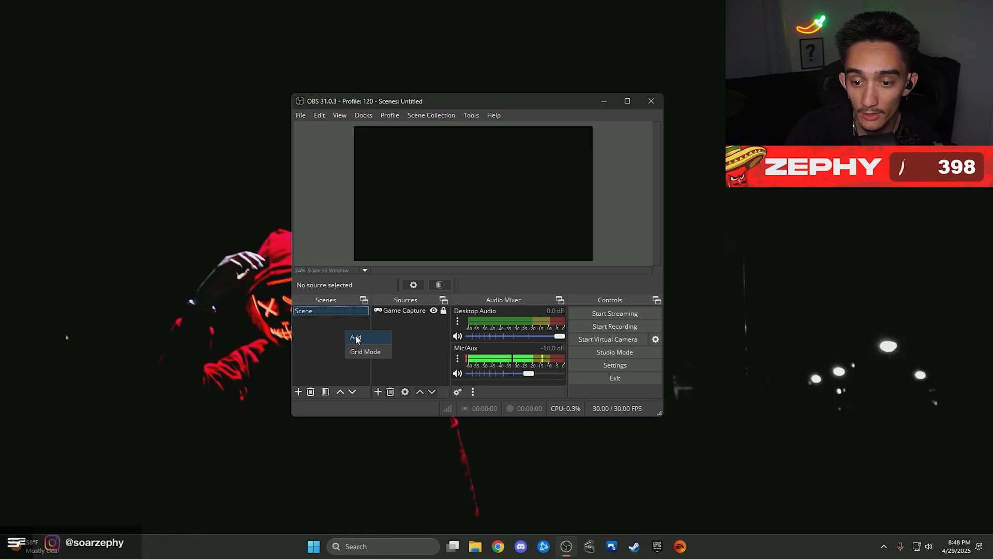
Step: Add a second empty scene and list the source types available for it
{"action": "left_click", "coordinate": [355, 336]}
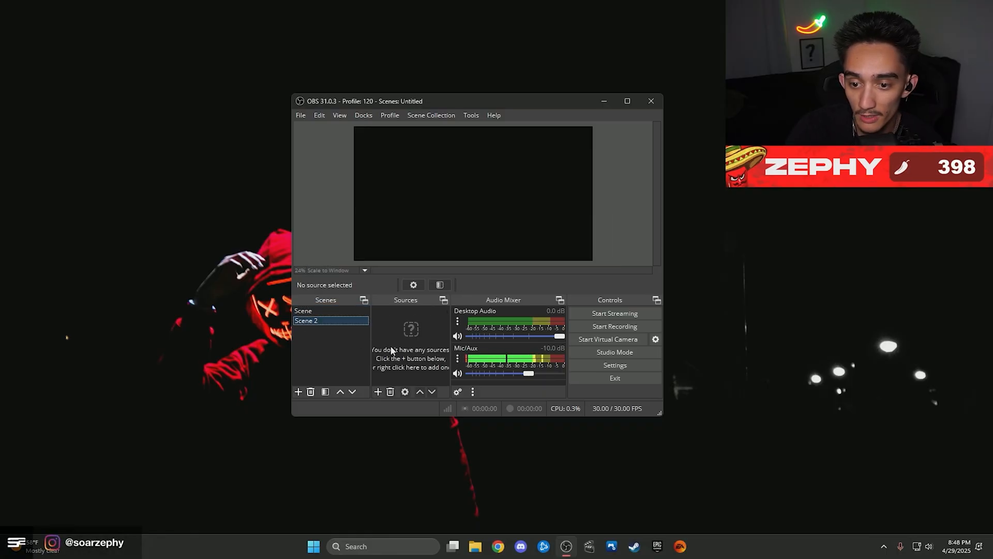
{"action": "right_click", "coordinate": [410, 342]}
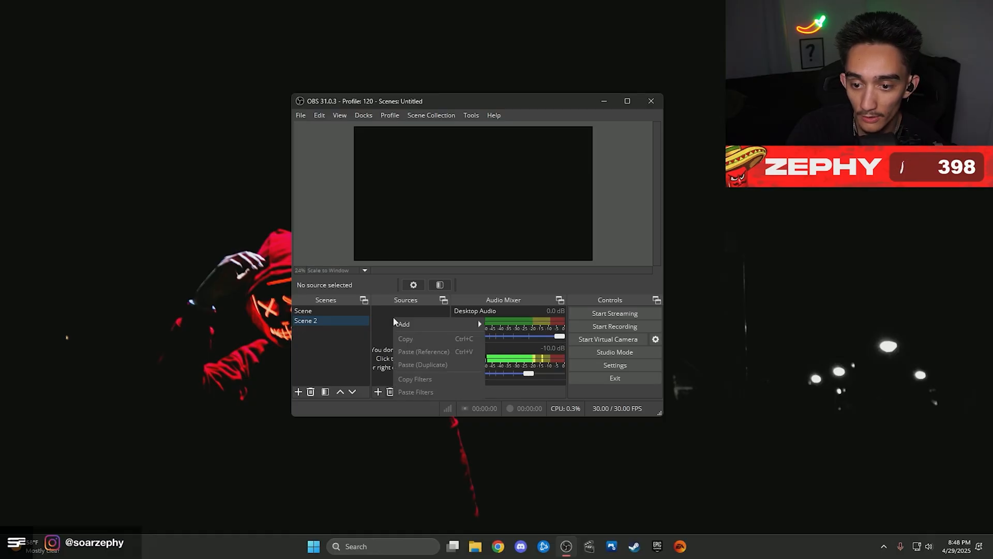
{"action": "left_click", "coordinate": [404, 324]}
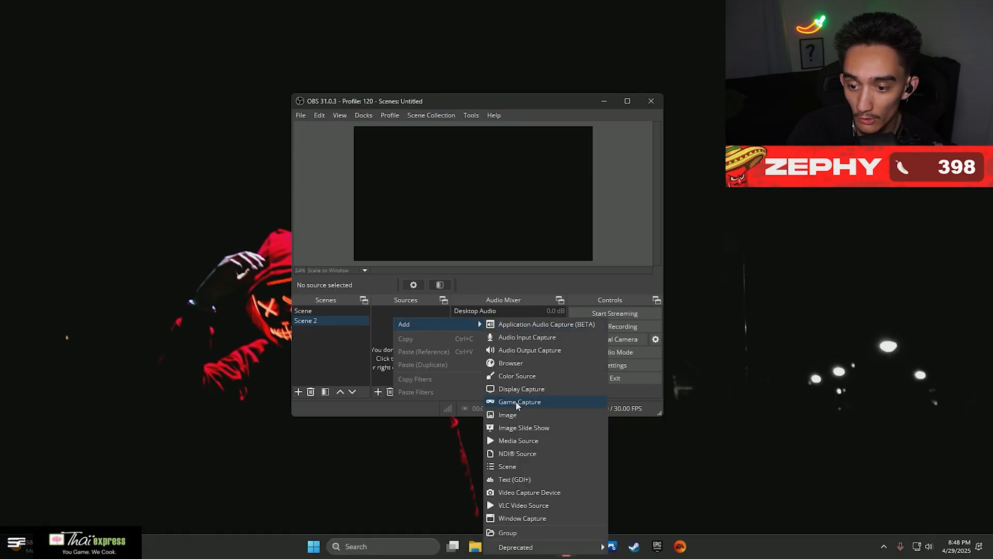
Step: Add a Game Capture source to Scene 2 and set its mode to capture a specific window
{"action": "left_click", "coordinate": [520, 401]}
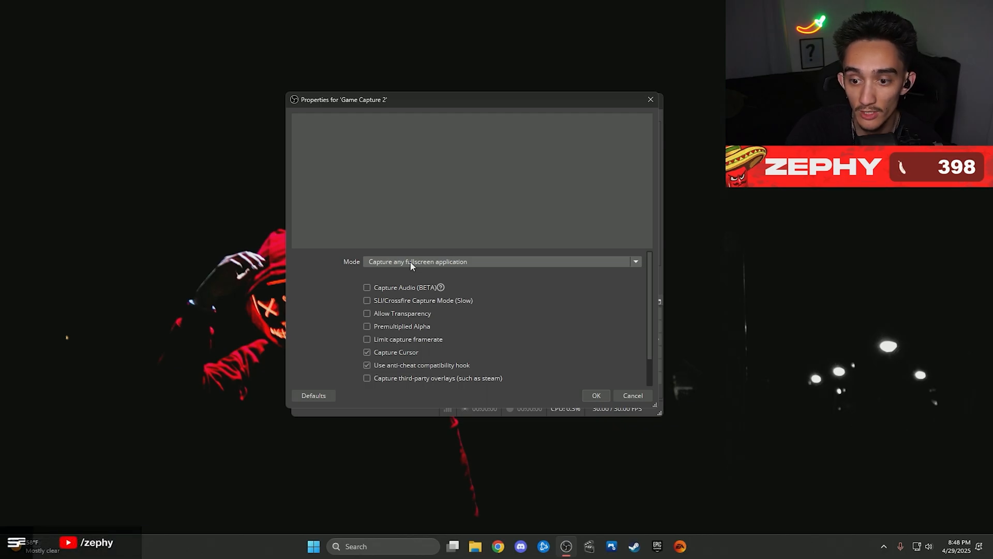
{"action": "left_click", "coordinate": [634, 261]}
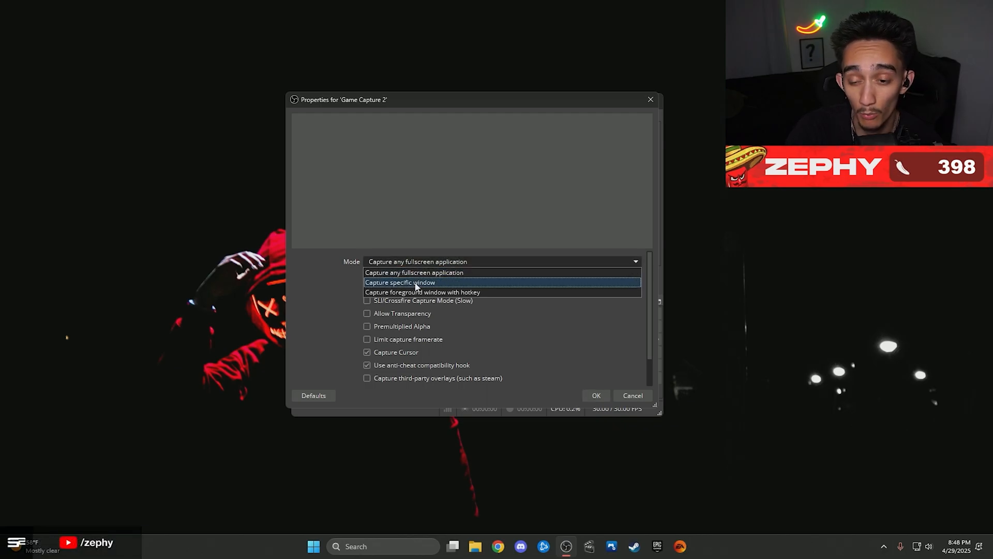
{"action": "left_click", "coordinate": [399, 282]}
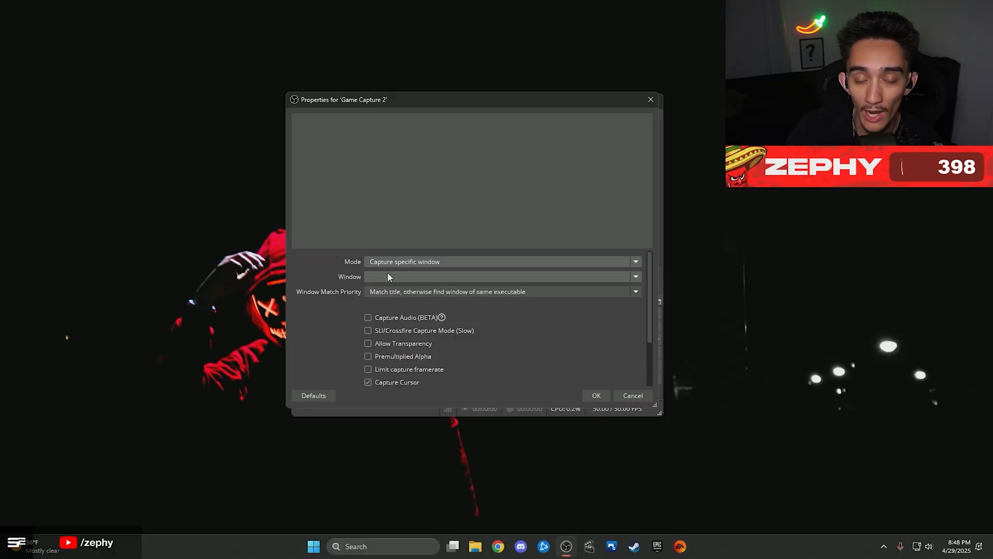
{"action": "mouse_move", "coordinate": [400, 262]}
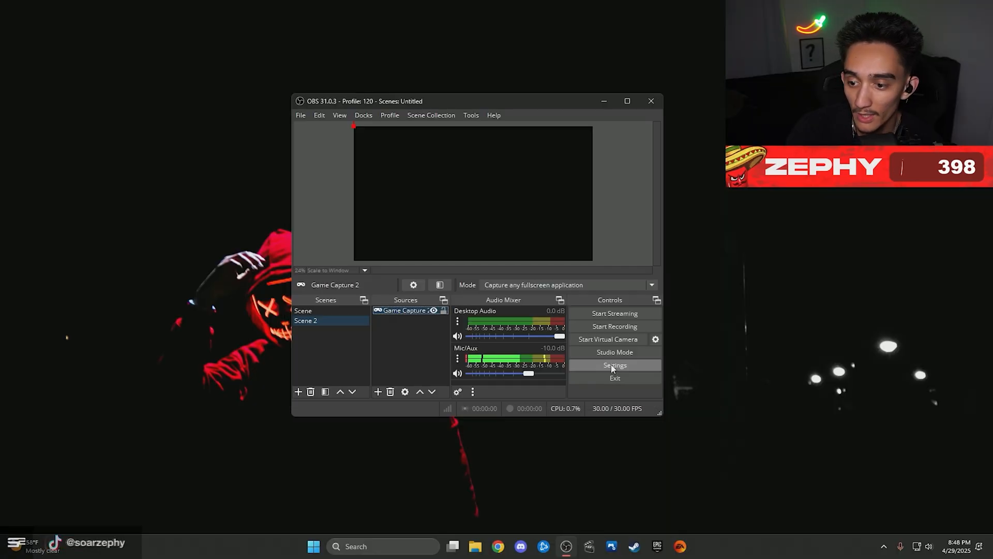
Step: In Settings > Output > Recording, set the recording format to MPEG-4 (.mp4)
{"action": "left_click", "coordinate": [614, 365]}
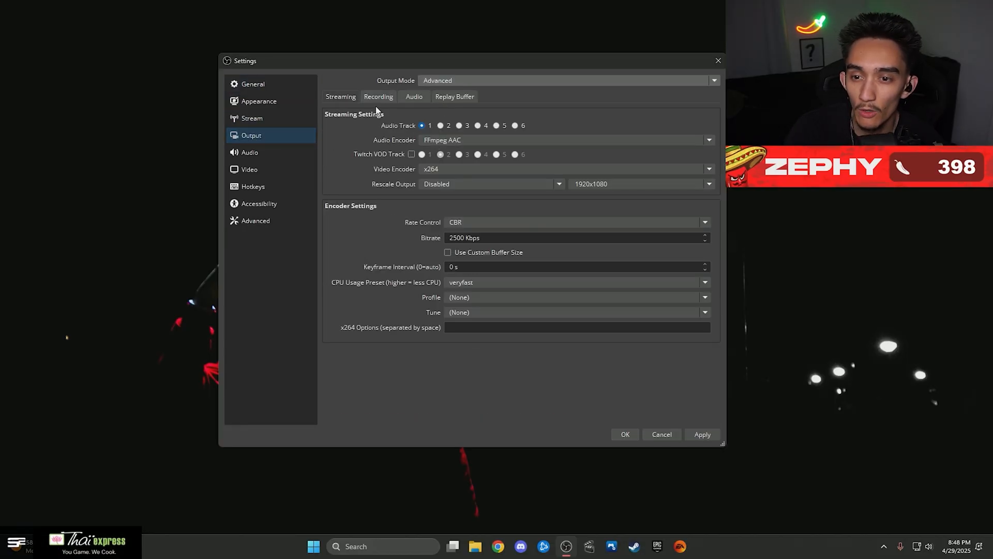
{"action": "left_click", "coordinate": [378, 96]}
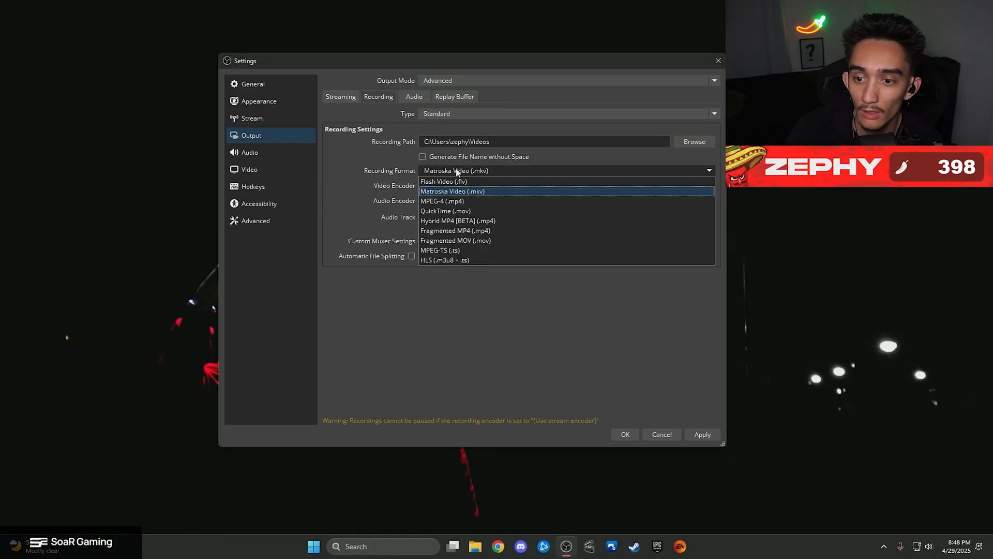
{"action": "left_click", "coordinate": [441, 200]}
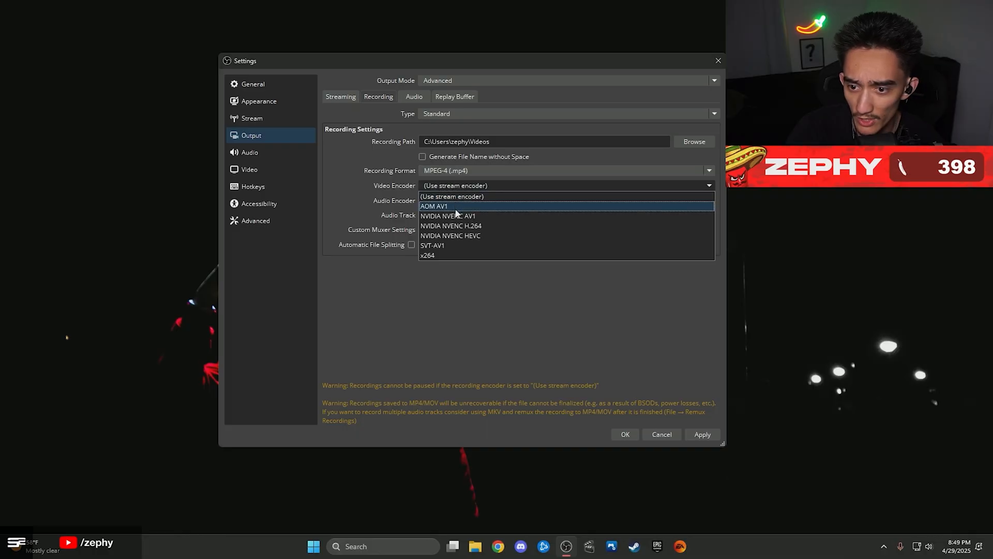
Step: Record with NVIDIA NVENC H.264 on audio tracks 1–3 at CBR 50000 Kbps
{"action": "left_click", "coordinate": [451, 225]}
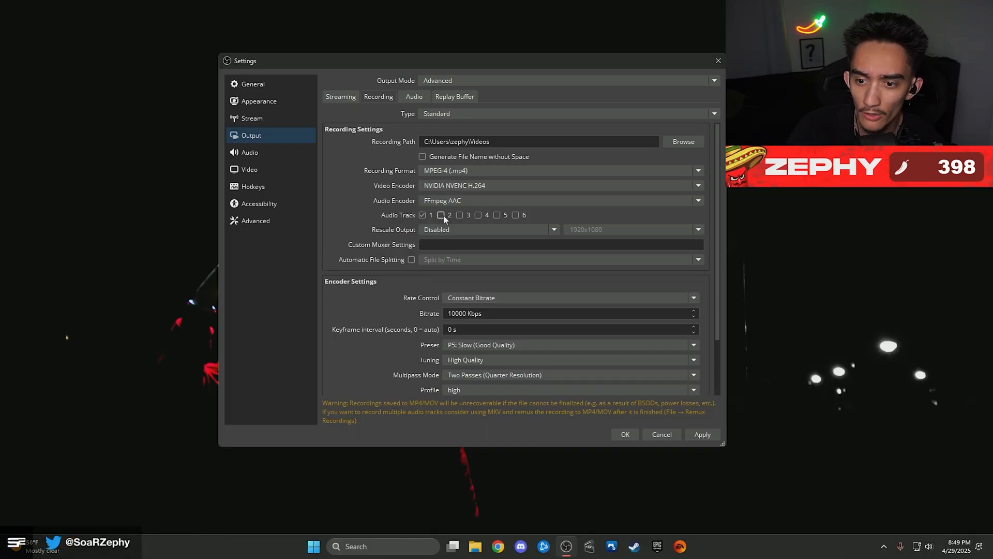
{"action": "left_click", "coordinate": [441, 215]}
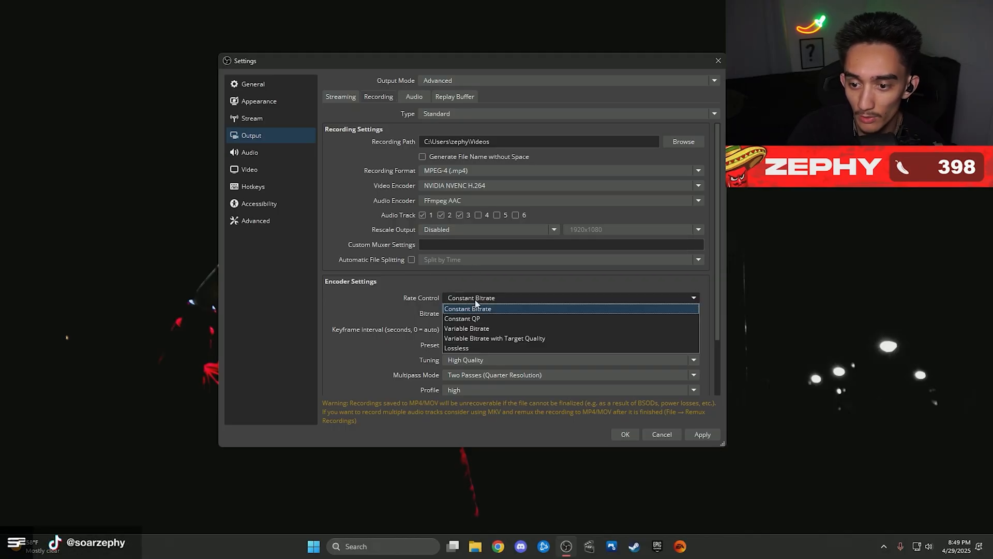
{"action": "left_click", "coordinate": [467, 308]}
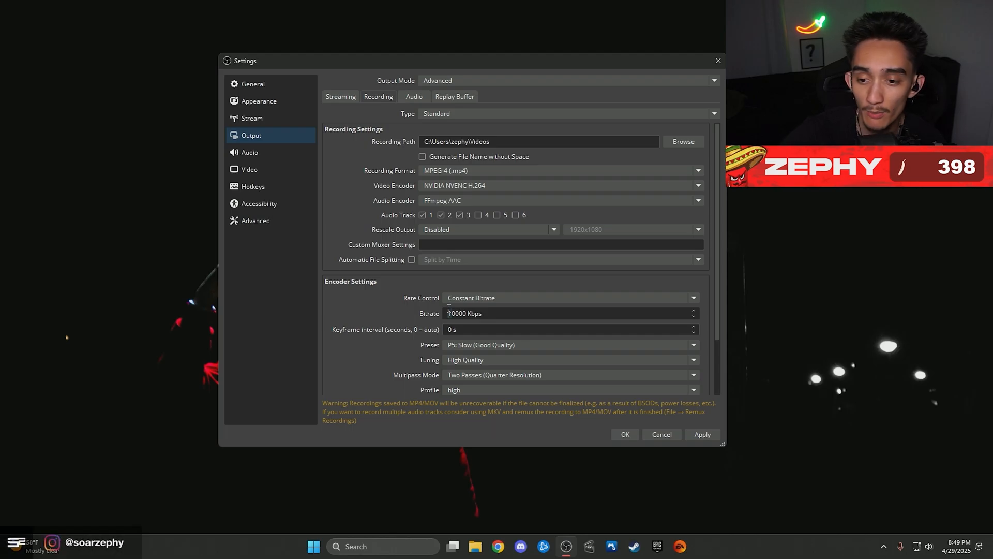
{"action": "type", "text": "50000"}
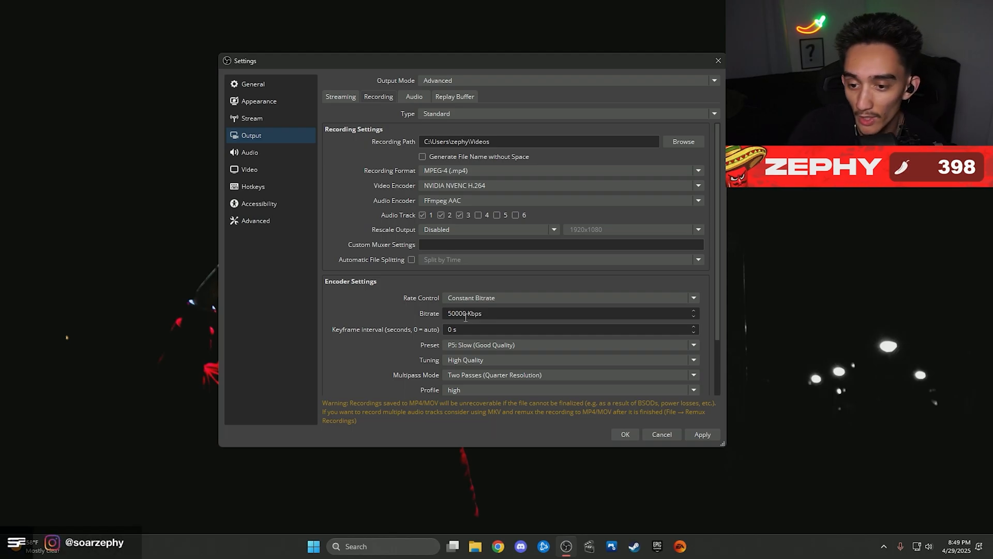
{"action": "scroll", "scroll_direction": "down", "scroll_amount": 3}
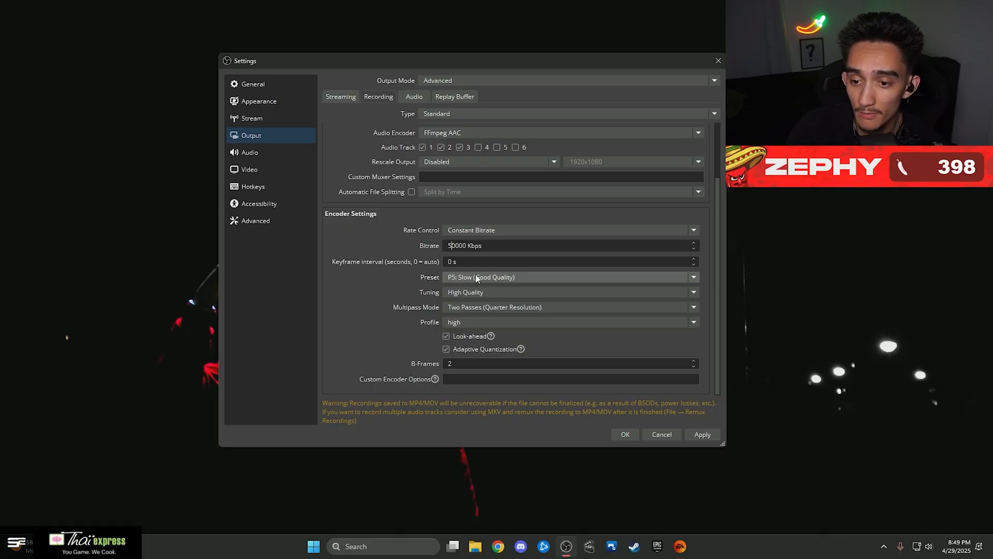
{"action": "left_click", "coordinate": [693, 277]}
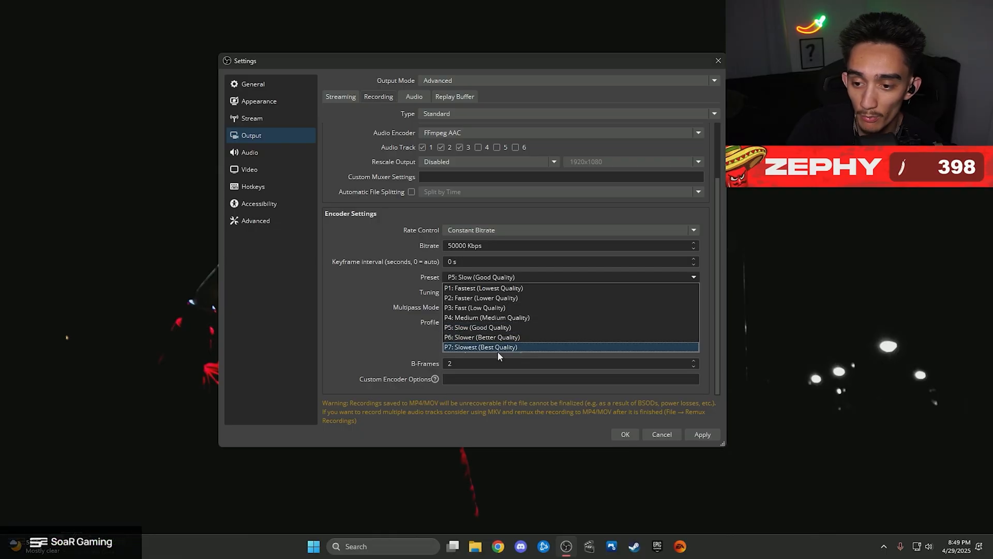
{"action": "mouse_move", "coordinate": [500, 317]}
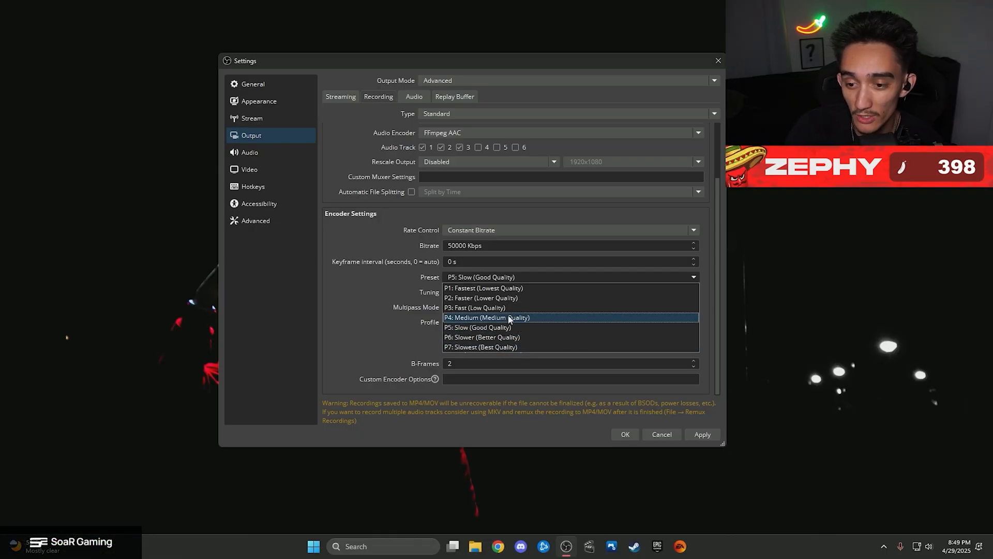
{"action": "mouse_move", "coordinate": [494, 327]}
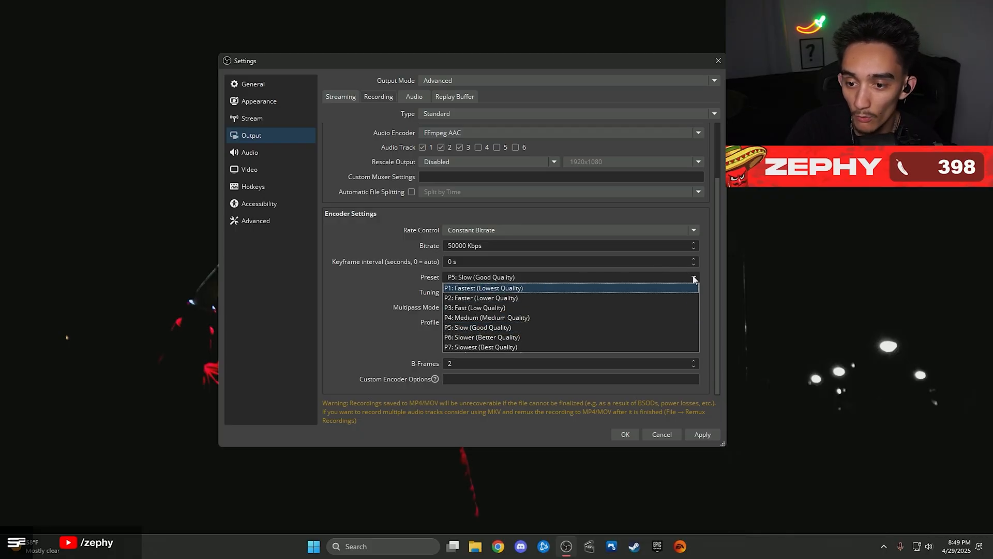
{"action": "left_click", "coordinate": [477, 327]}
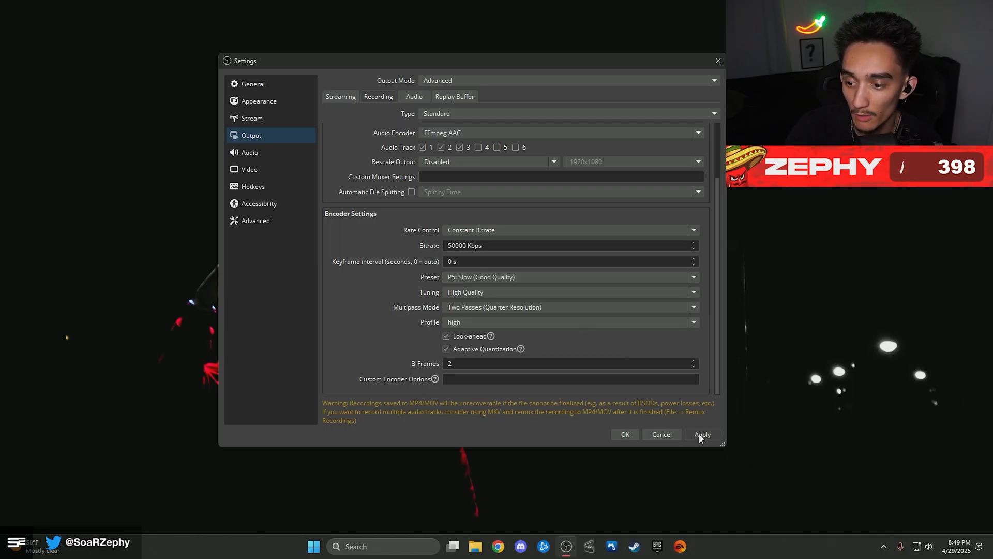
{"action": "left_click", "coordinate": [414, 96]}
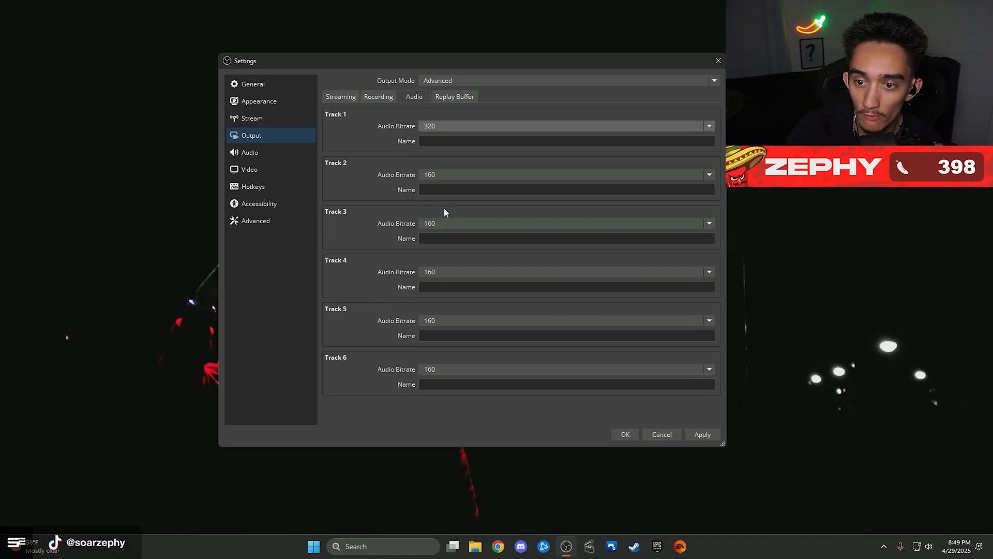
Step: Set the remaining audio track bitrates, including track 4, to 320
{"action": "left_click", "coordinate": [709, 272]}
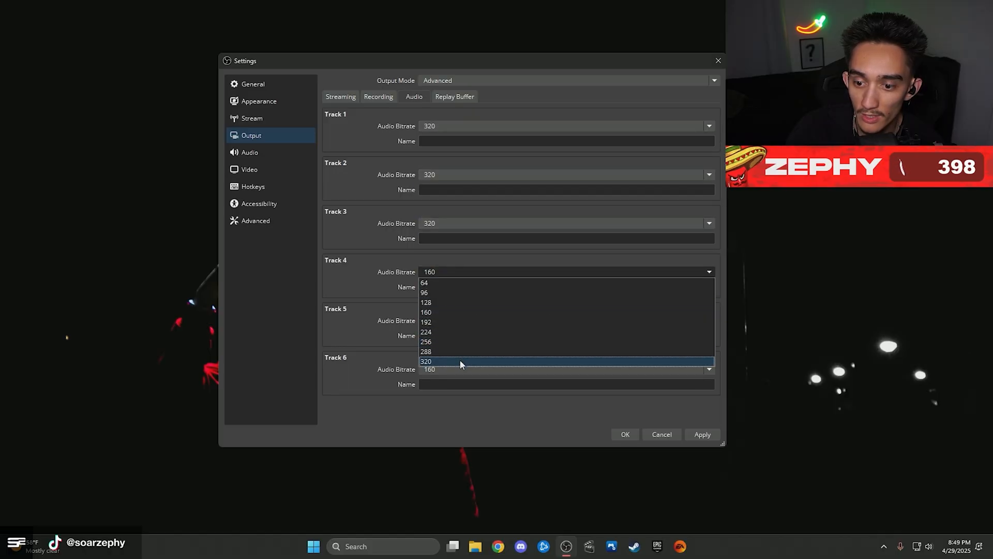
{"action": "left_click", "coordinate": [426, 361]}
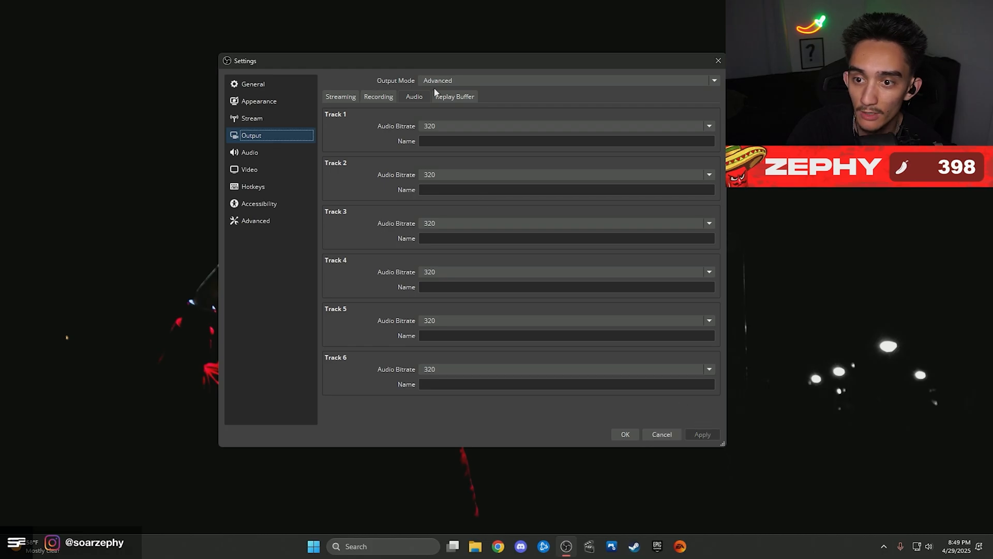
{"action": "left_click", "coordinate": [454, 96]}
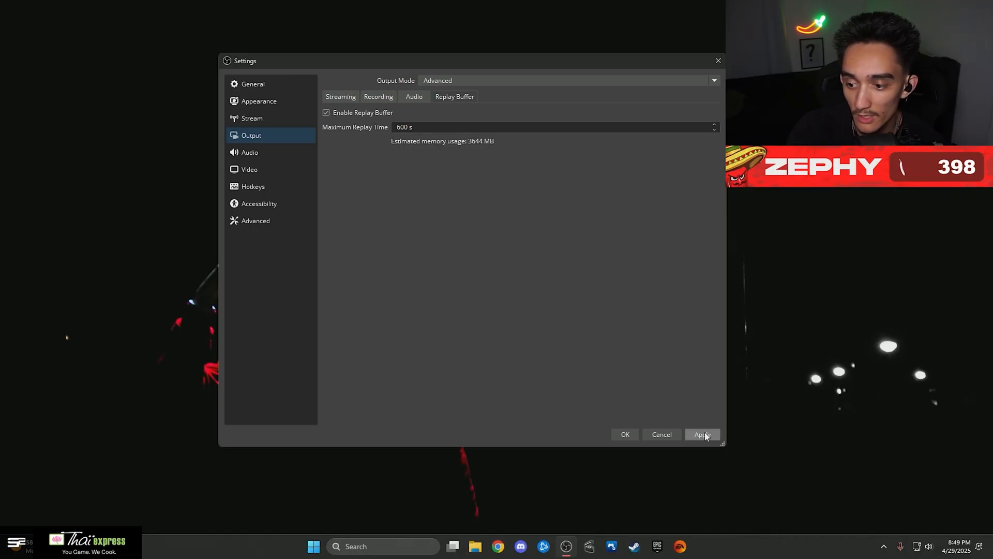
Step: Apply the replay buffer settings with a 600 s maximum replay time
{"action": "left_click", "coordinate": [702, 434]}
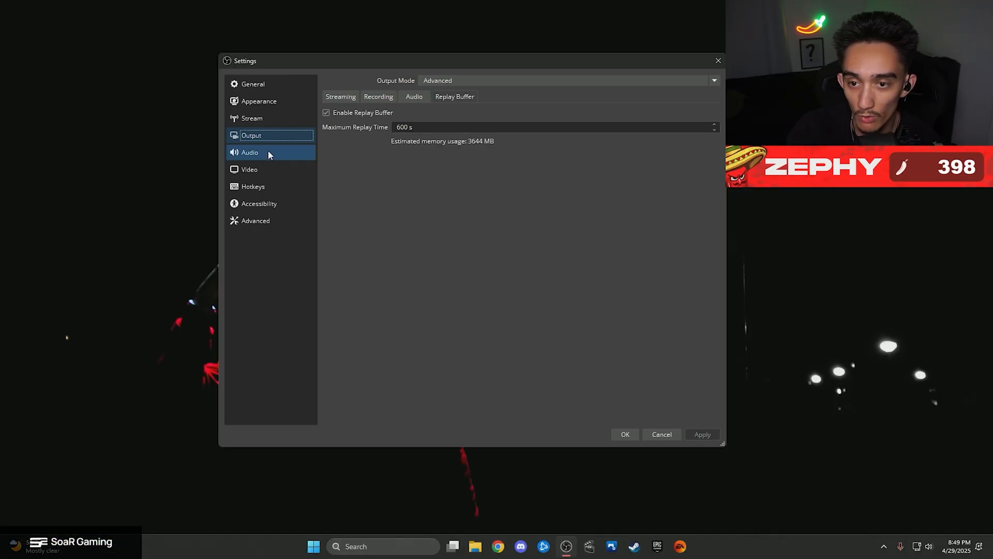
{"action": "left_click", "coordinate": [248, 152]}
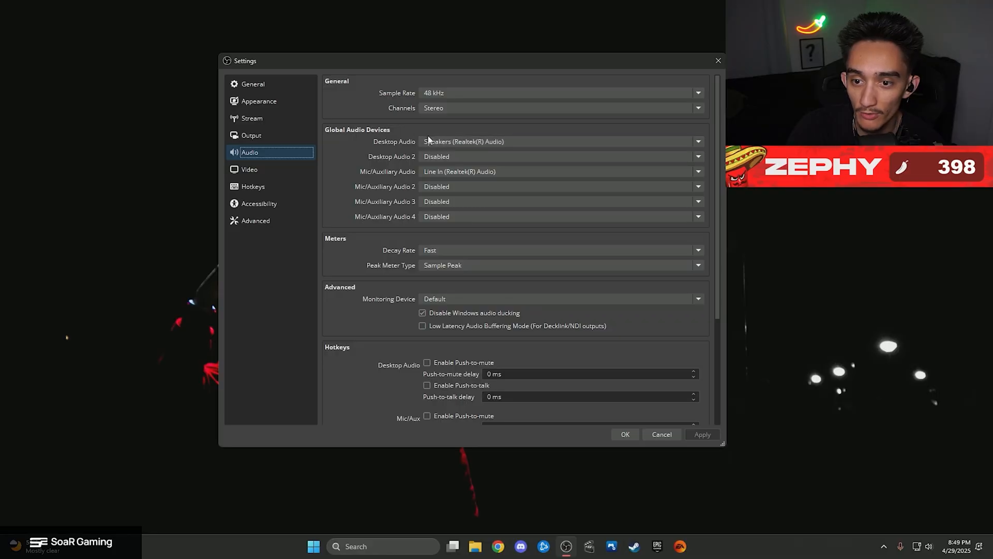
Step: Set output resolution to 1920x1080, use an integer FPS value, and apply Full colour range
{"action": "left_click", "coordinate": [249, 169]}
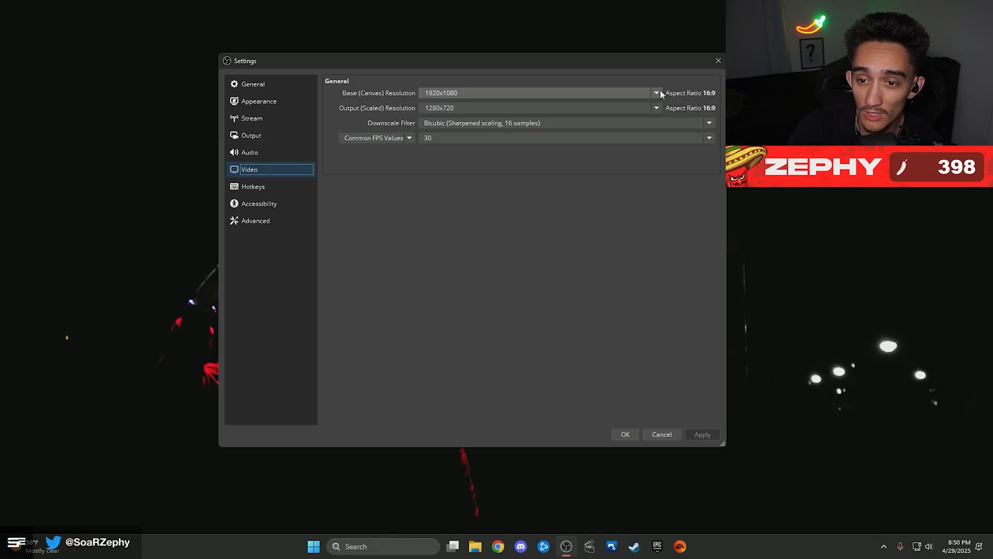
{"action": "left_click", "coordinate": [537, 92]}
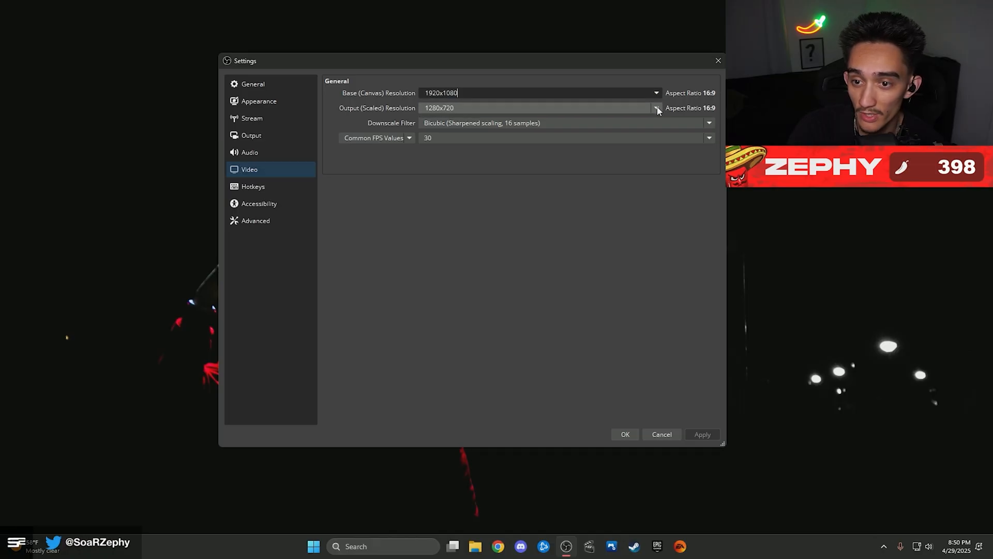
{"action": "left_click", "coordinate": [409, 138]}
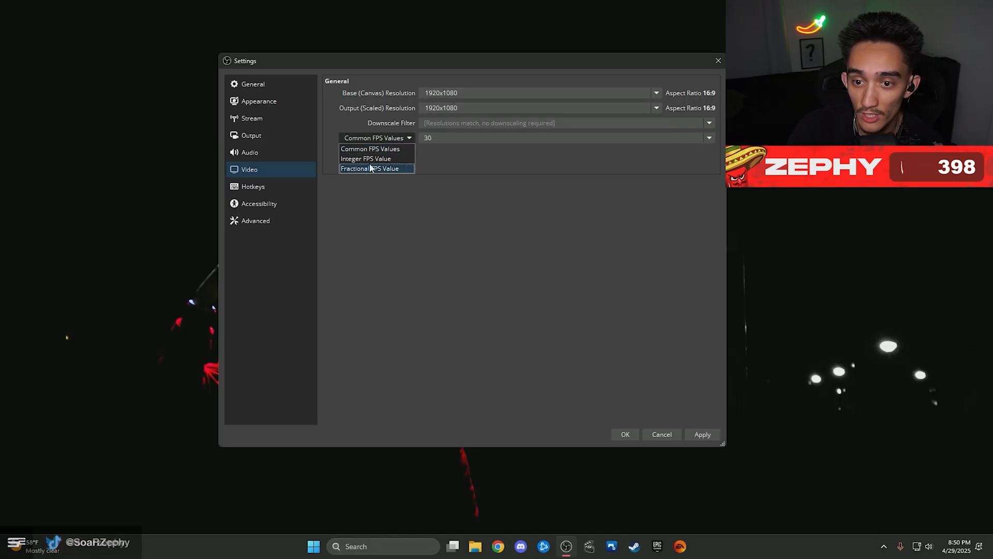
{"action": "mouse_move", "coordinate": [365, 159]}
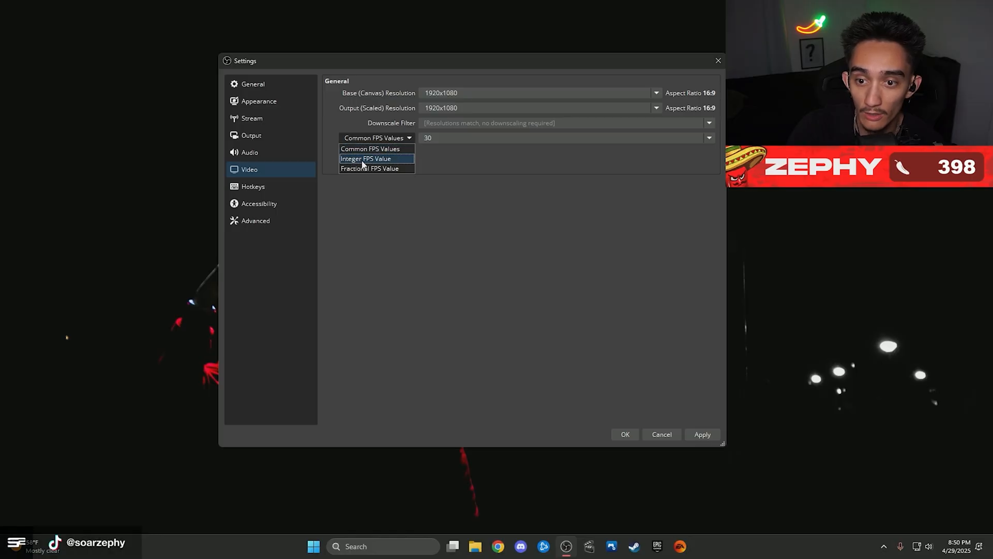
{"action": "left_click", "coordinate": [366, 158]}
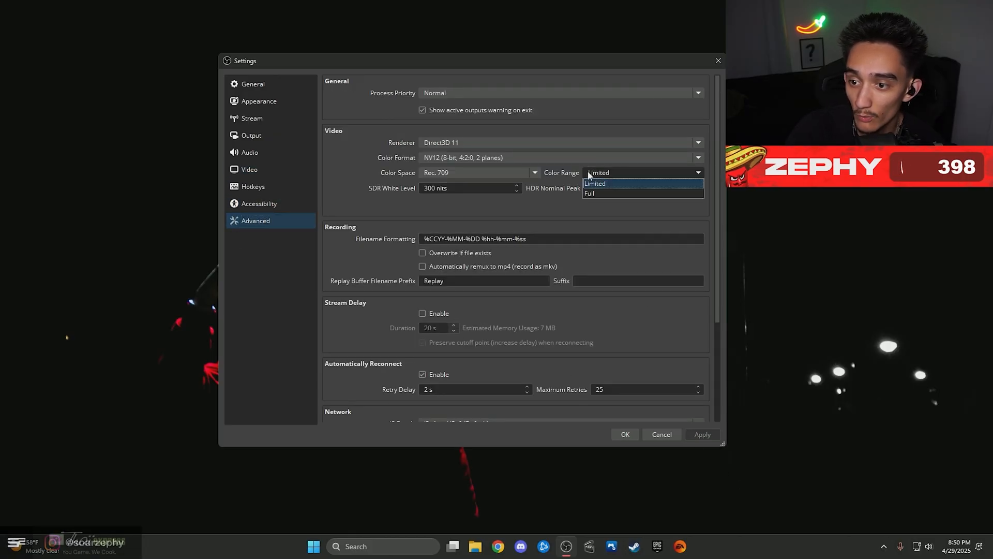
{"action": "left_click", "coordinate": [589, 193]}
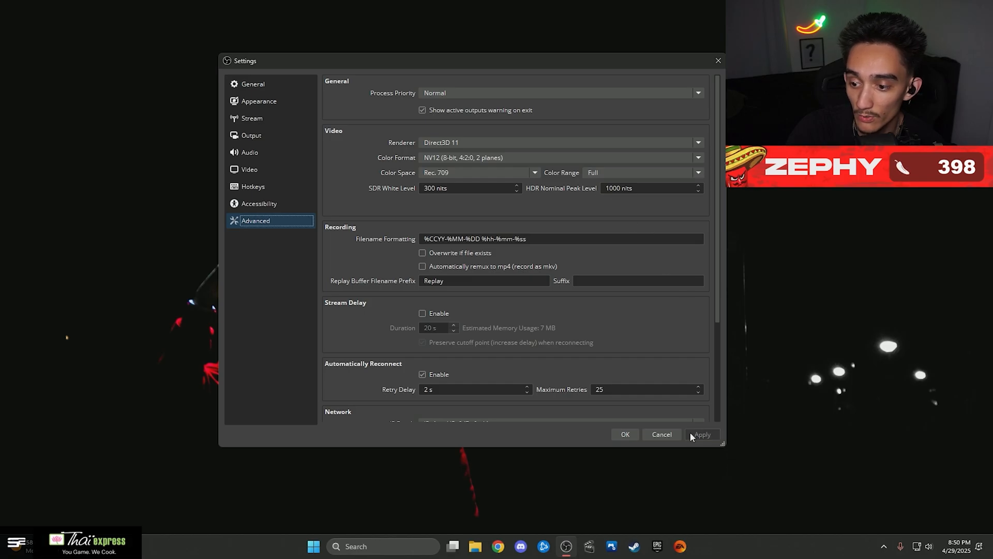
{"action": "left_click", "coordinate": [253, 84]}
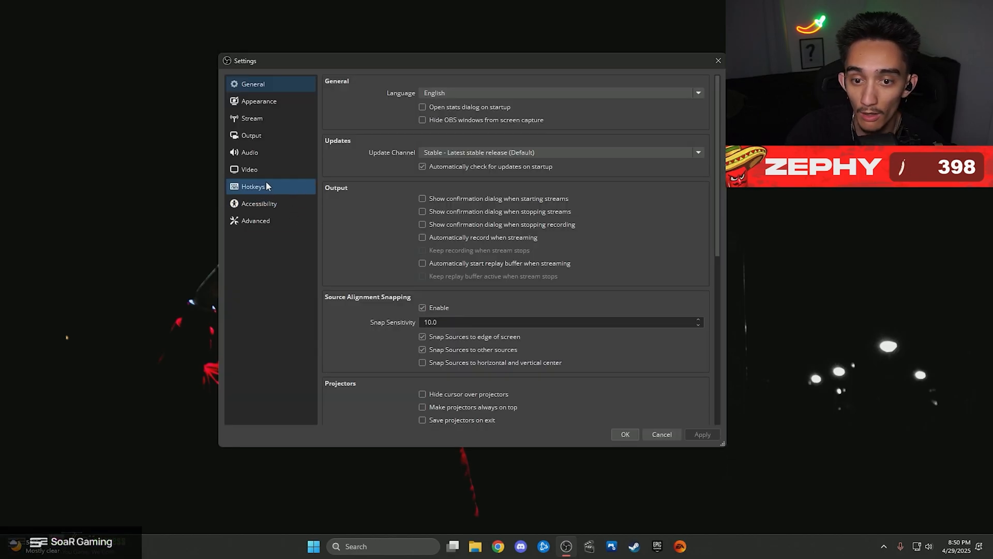
Step: Assign F7 as the Save Replay hotkey
{"action": "left_click", "coordinate": [253, 186]}
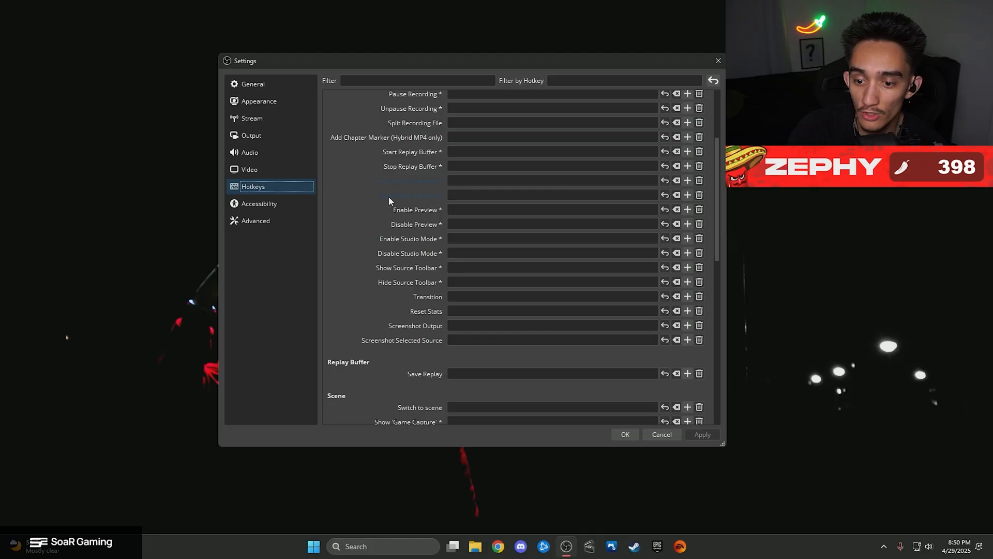
{"action": "scroll", "scroll_direction": "down", "scroll_amount": 3}
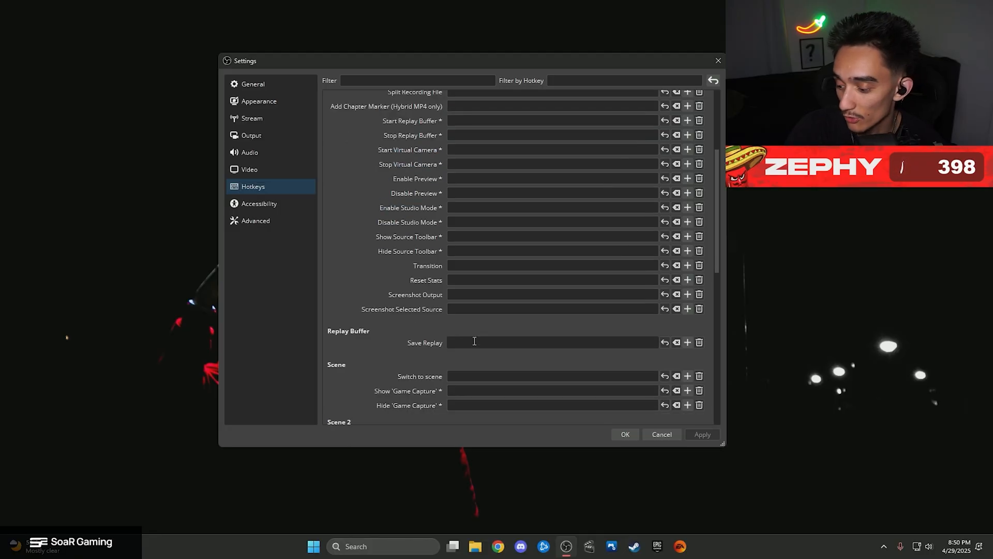
{"action": "type", "text": "F7"}
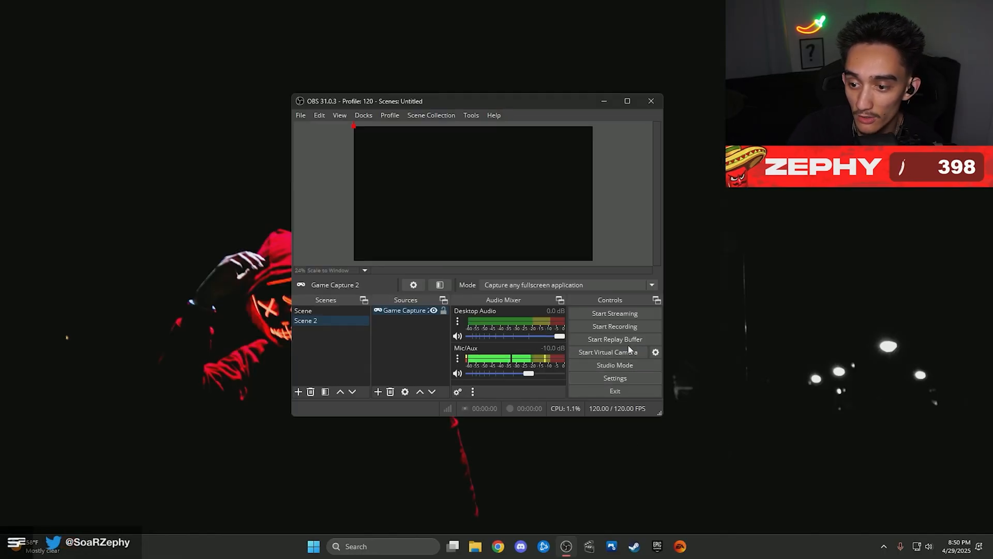
Step: Start the replay buffer and open the Mic/Aux options menu in the Audio Mixer
{"action": "left_click", "coordinate": [614, 338]}
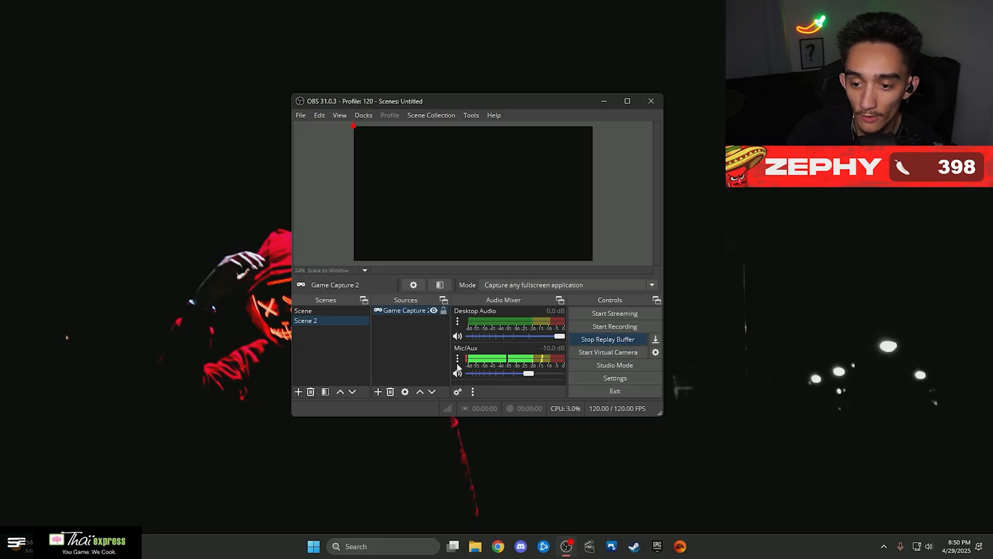
{"action": "right_click", "coordinate": [465, 358]}
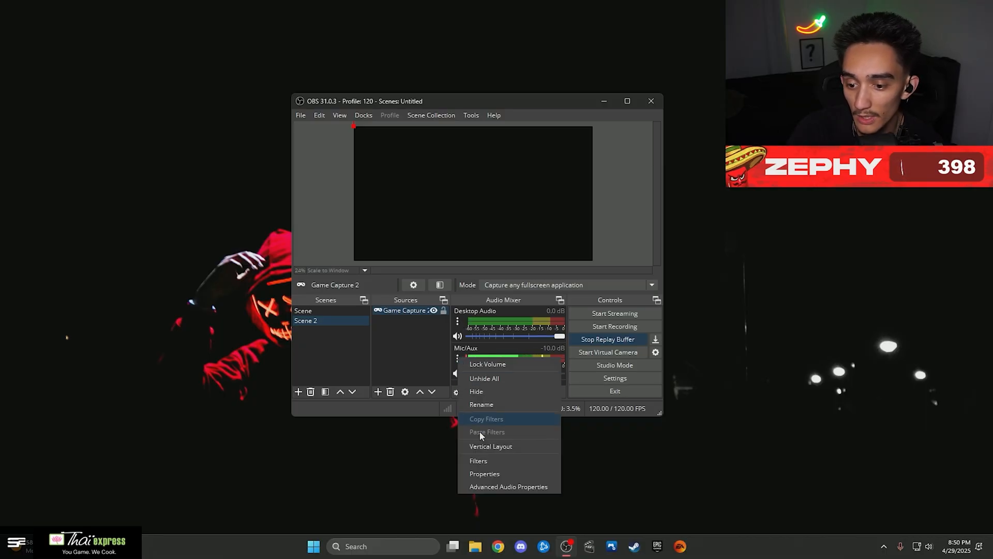
{"action": "mouse_move", "coordinate": [490, 486]}
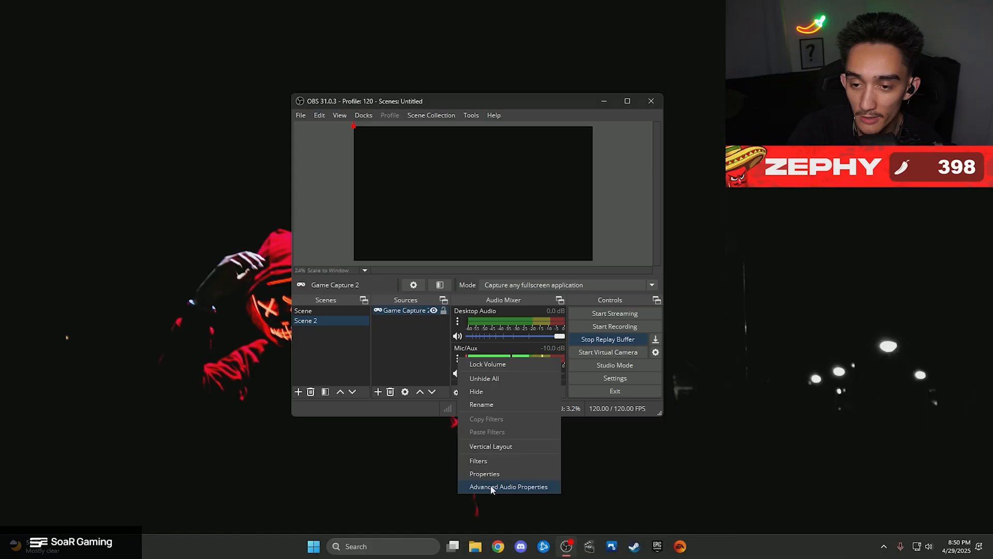
Step: In Advanced Audio Properties, route Desktop Audio to tracks 1 and 3, Mic/Aux to 1 and 2
{"action": "left_click", "coordinate": [508, 487]}
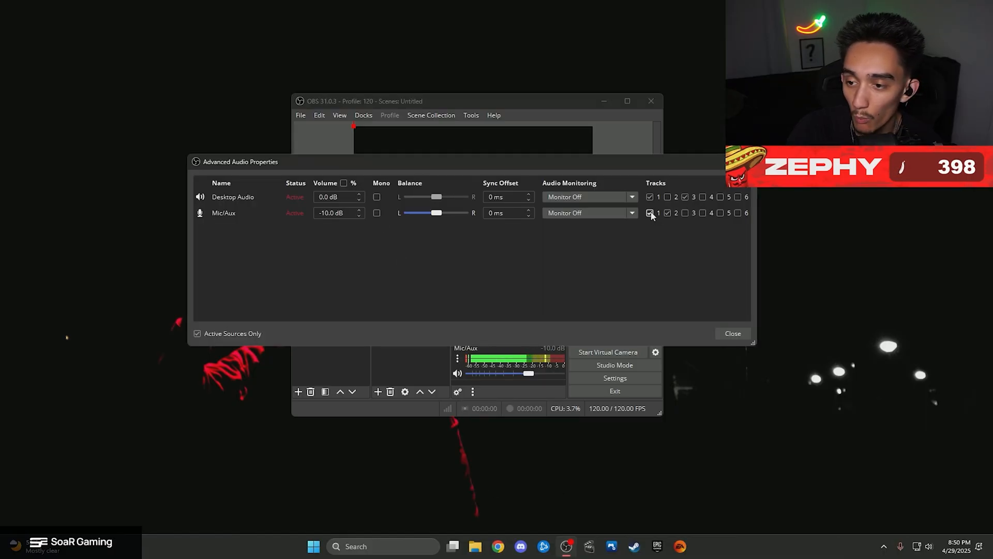
{"action": "left_click", "coordinate": [668, 212]}
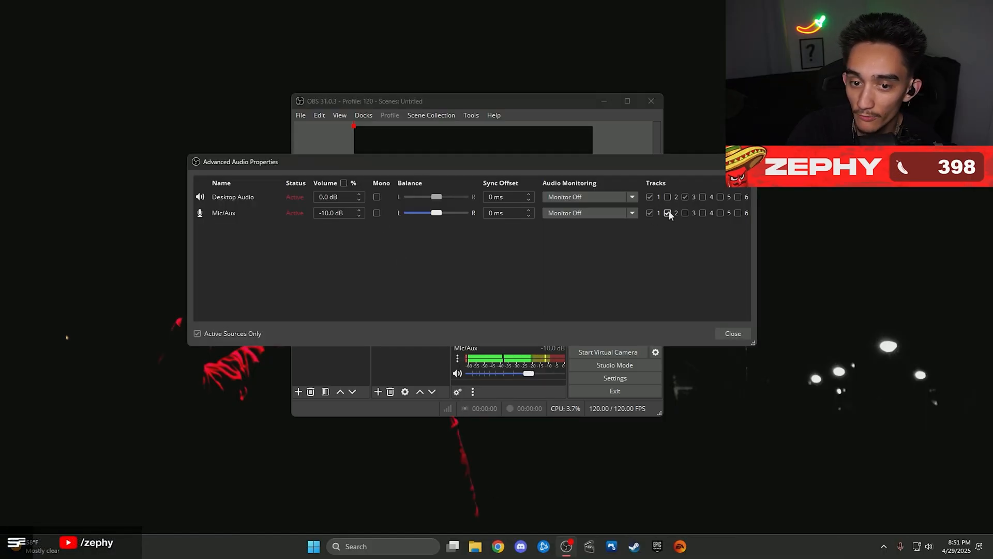
{"action": "left_click", "coordinate": [667, 212]}
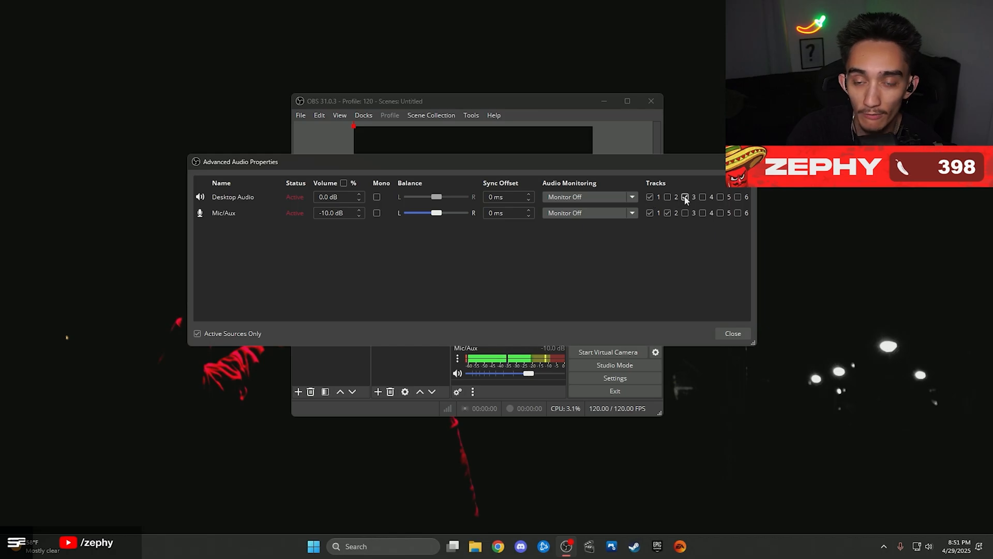
{"action": "left_click", "coordinate": [685, 197]}
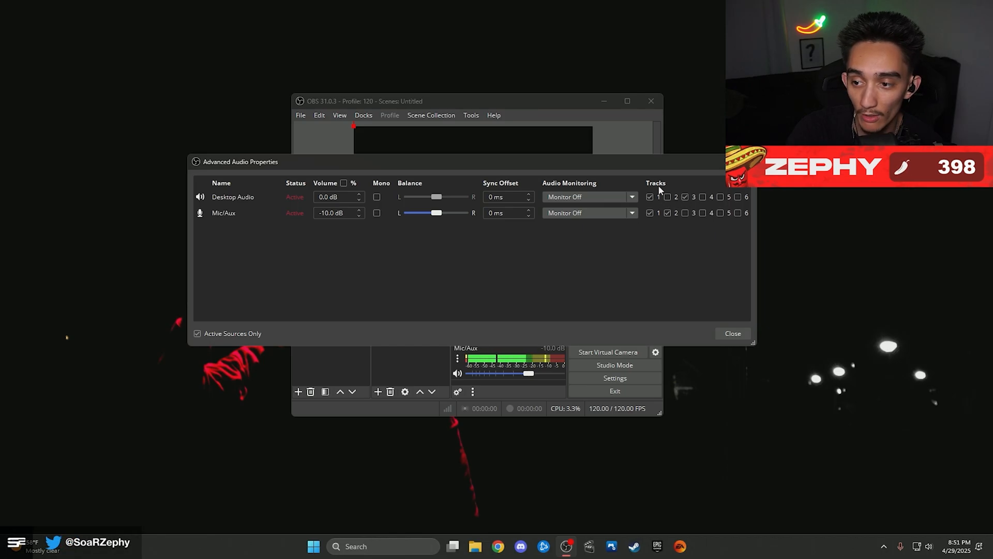
{"action": "left_click", "coordinate": [650, 197]}
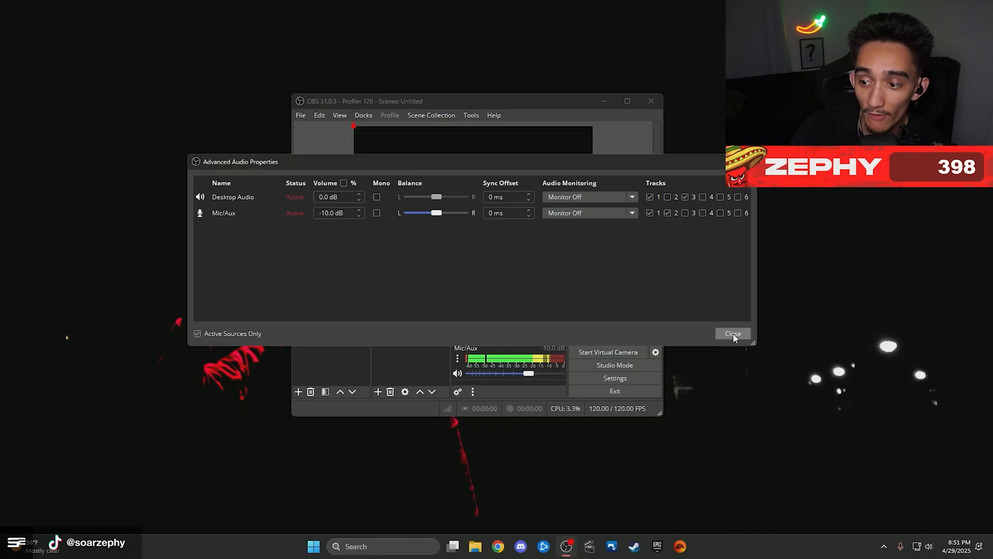
{"action": "left_click", "coordinate": [732, 333]}
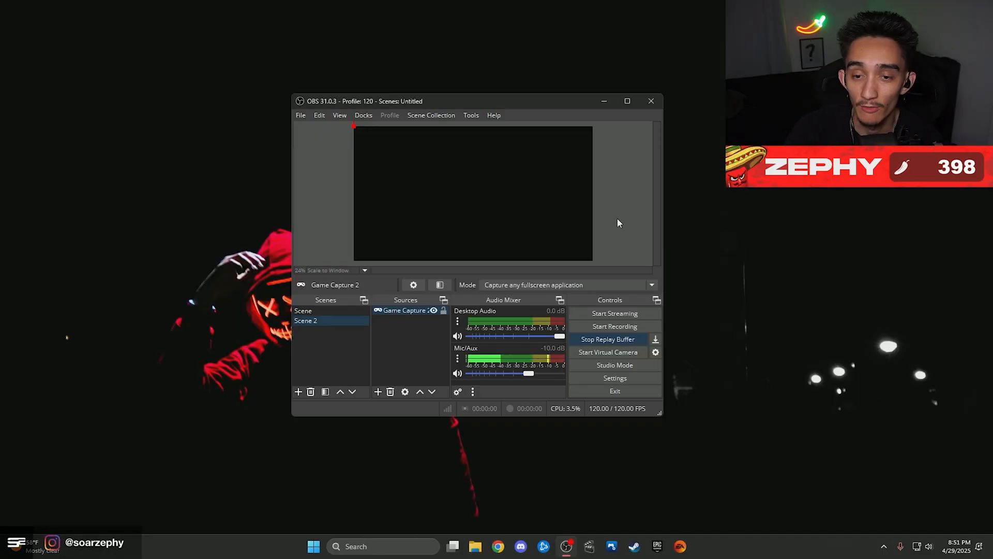